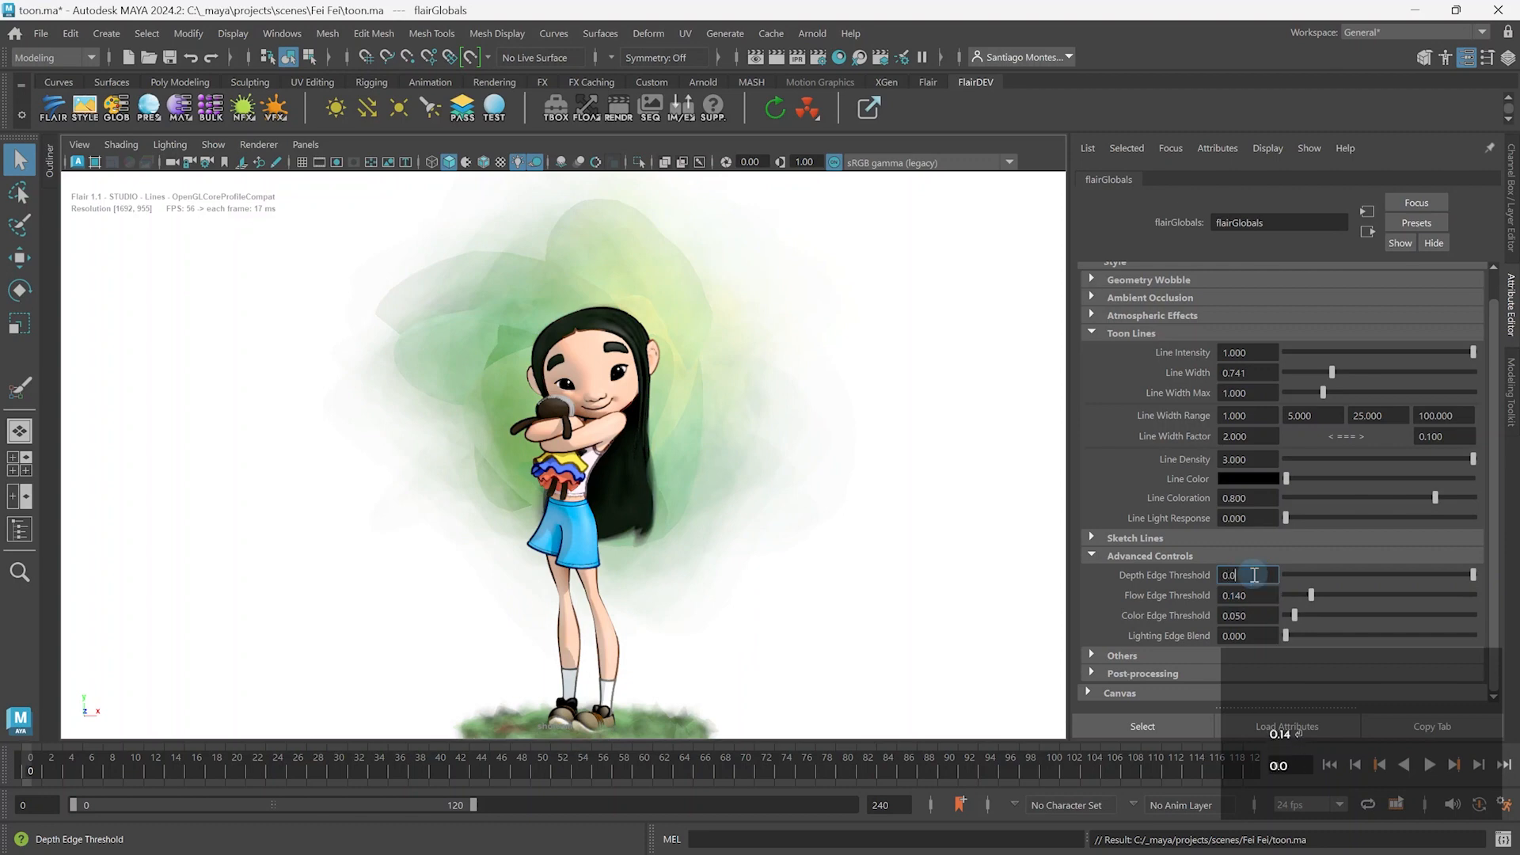
Step: Open tintin_stylized_1_1_t.ma and prepare pants_geo for Flair vertex painting
{"action": "left_click", "coordinate": [976, 494]}
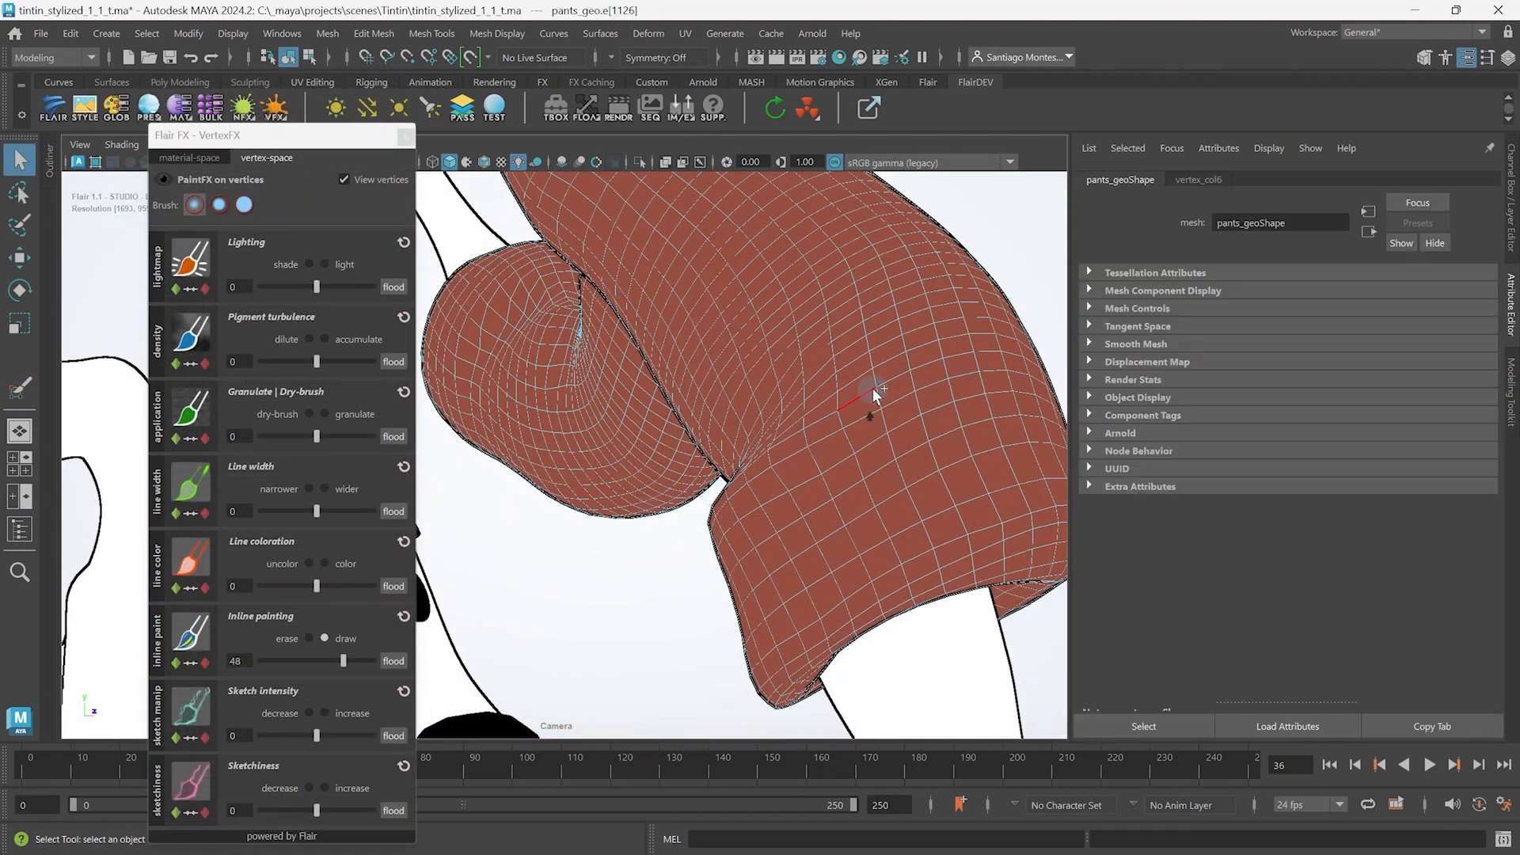
{"action": "left_click", "coordinate": [392, 660]}
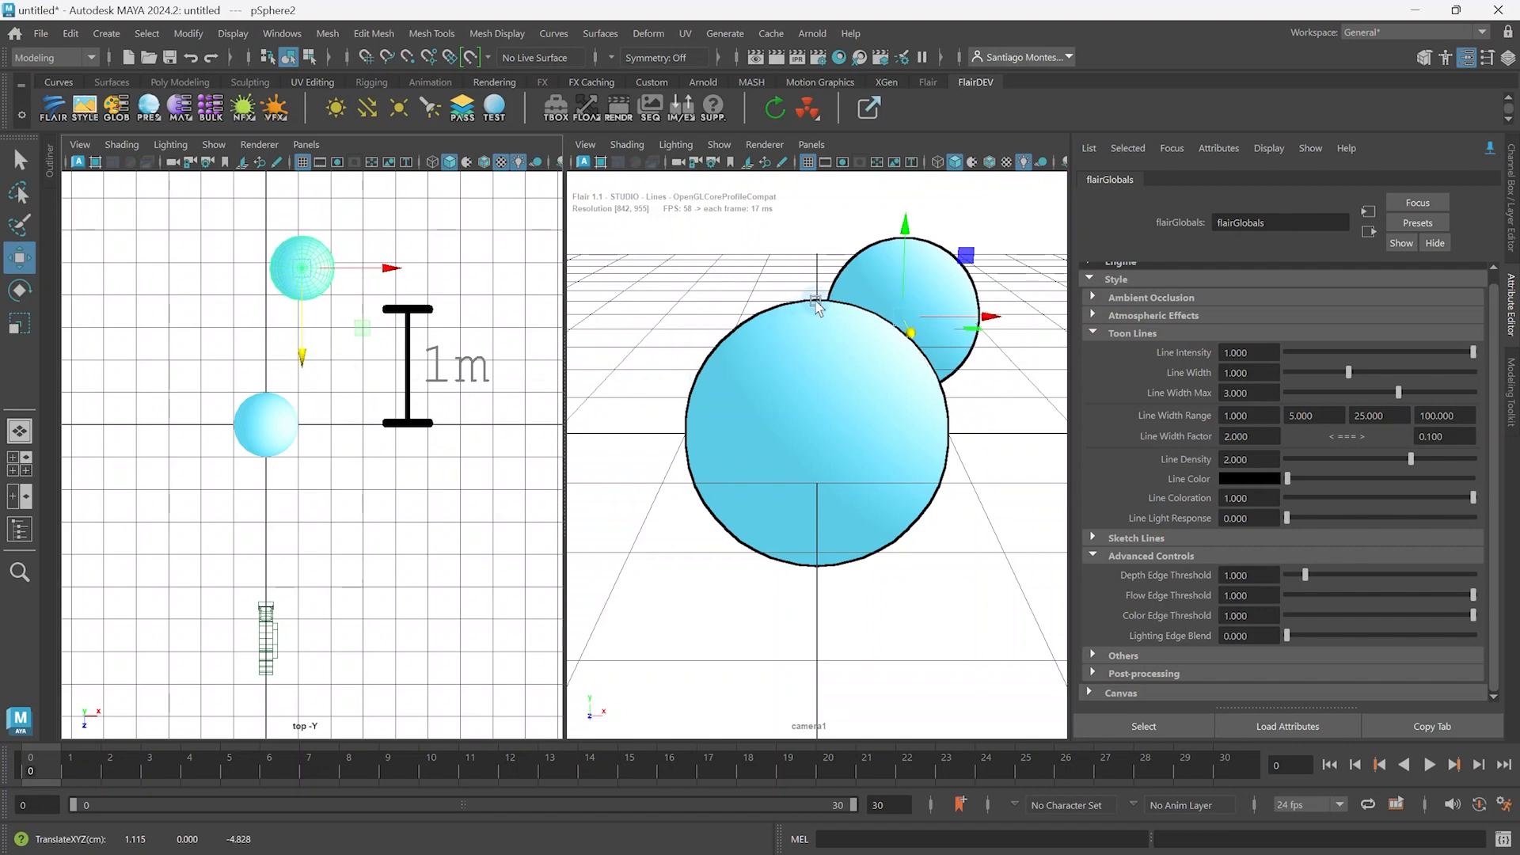
{"action": "mouse_move", "coordinate": [982, 502]}
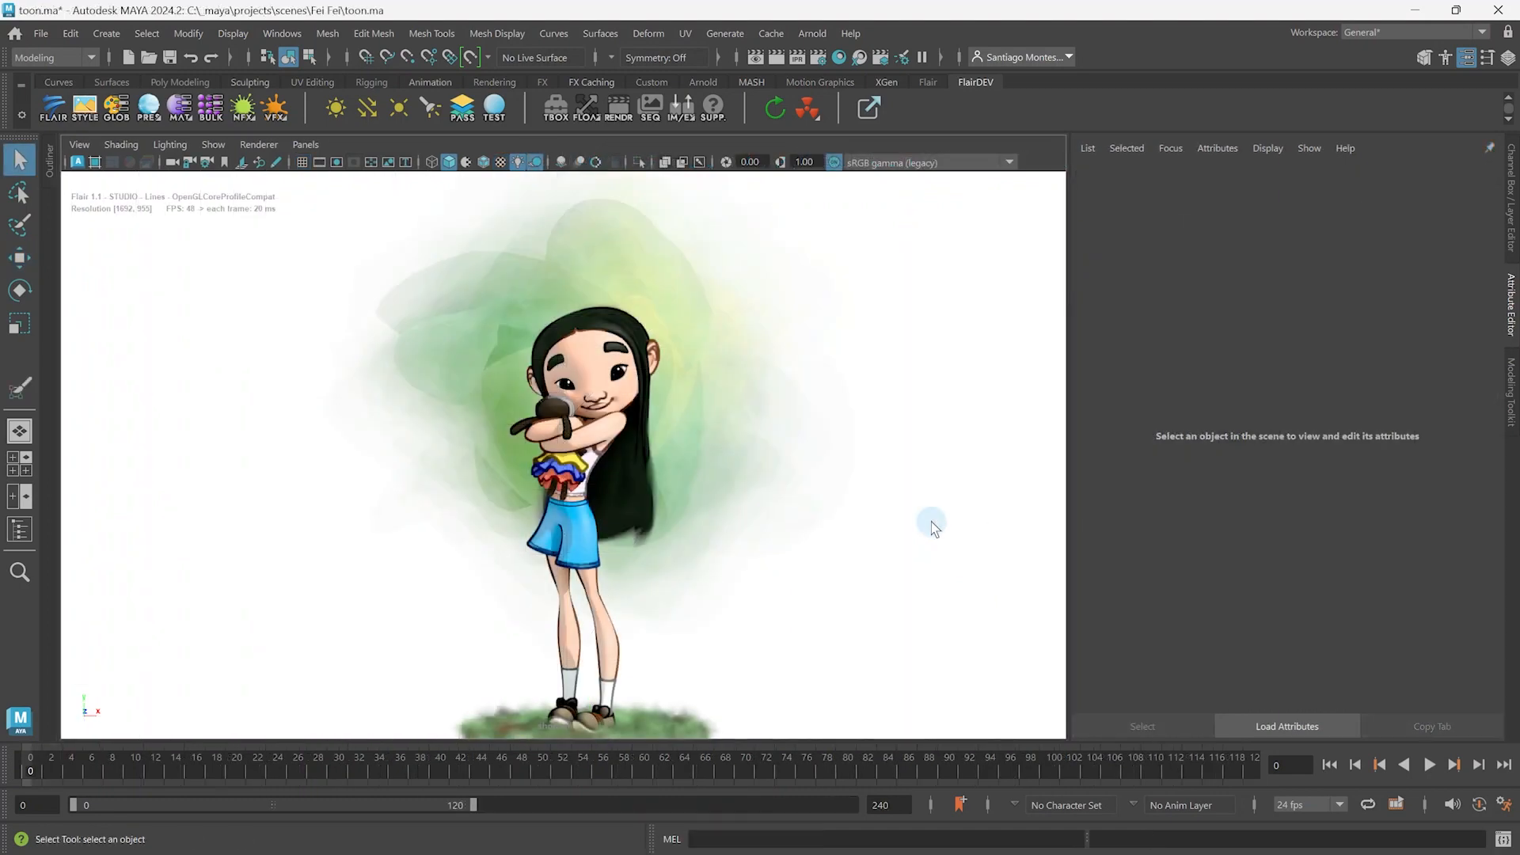
Step: Open flairGlobals from the GLOB shelf button and expand Advanced Controls
{"action": "left_click", "coordinate": [114, 107]}
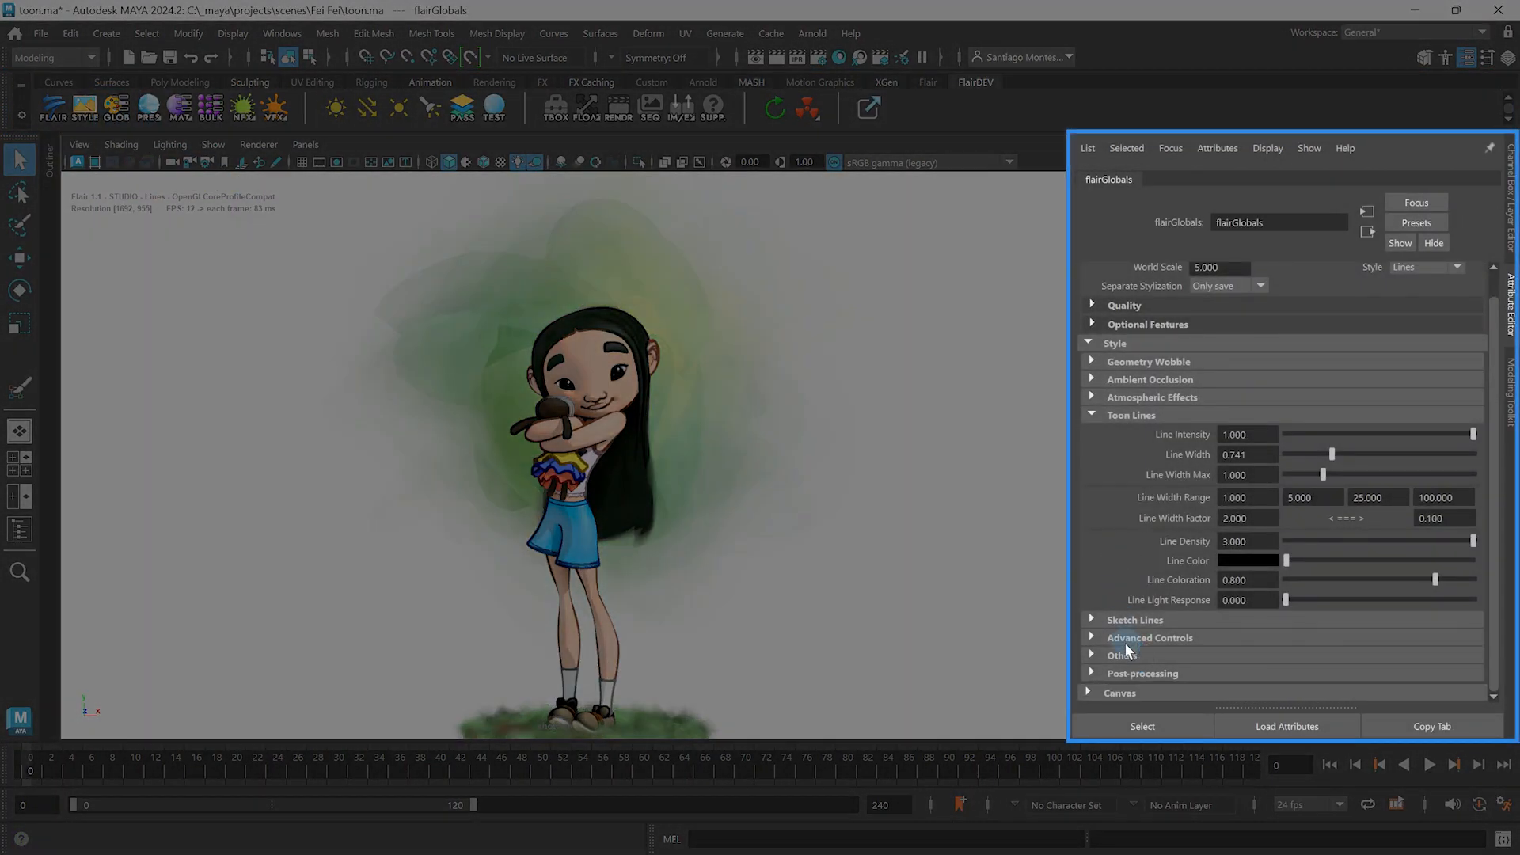
{"action": "left_click", "coordinate": [1149, 637]}
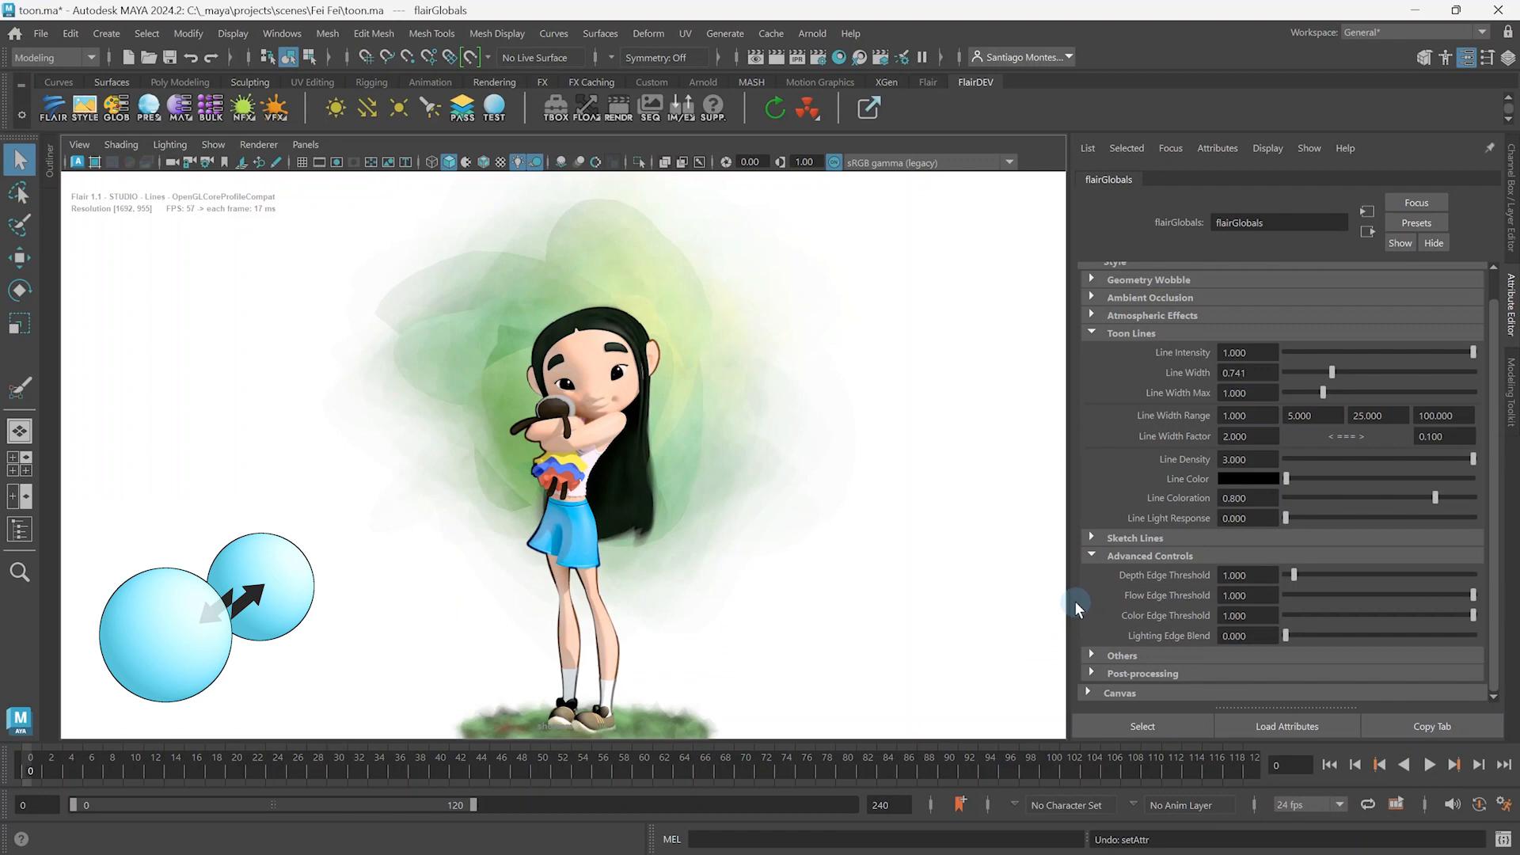
Step: Scroll the flairGlobals panel to compare lines at depth, flow and color thresholds of 1
{"action": "scroll", "scroll_direction": "up", "scroll_amount": 3}
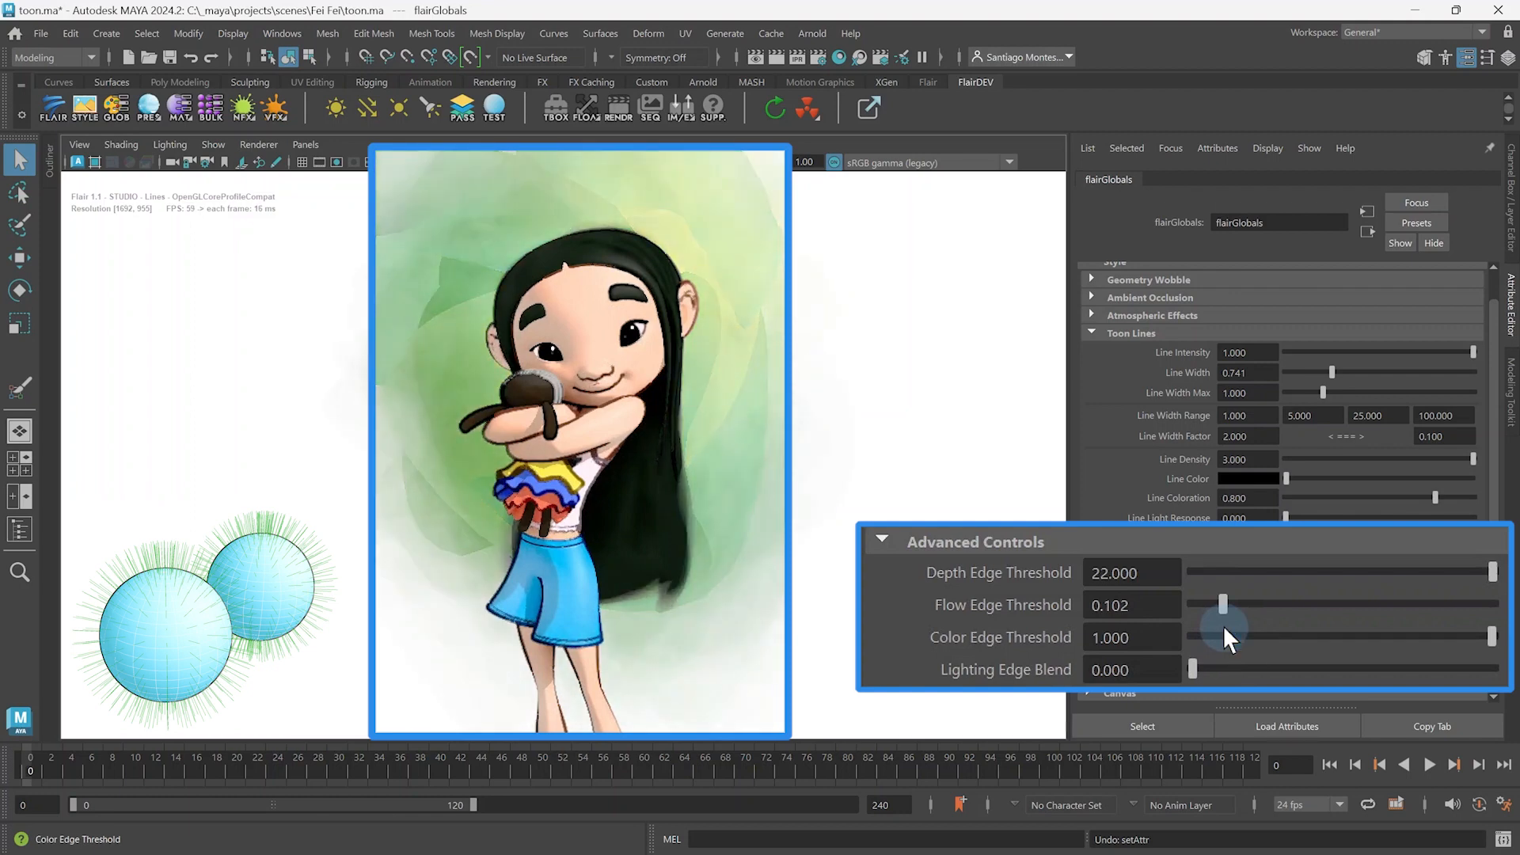
{"action": "mouse_move", "coordinate": [1223, 603]}
{"action": "type", "text": "0.05"}
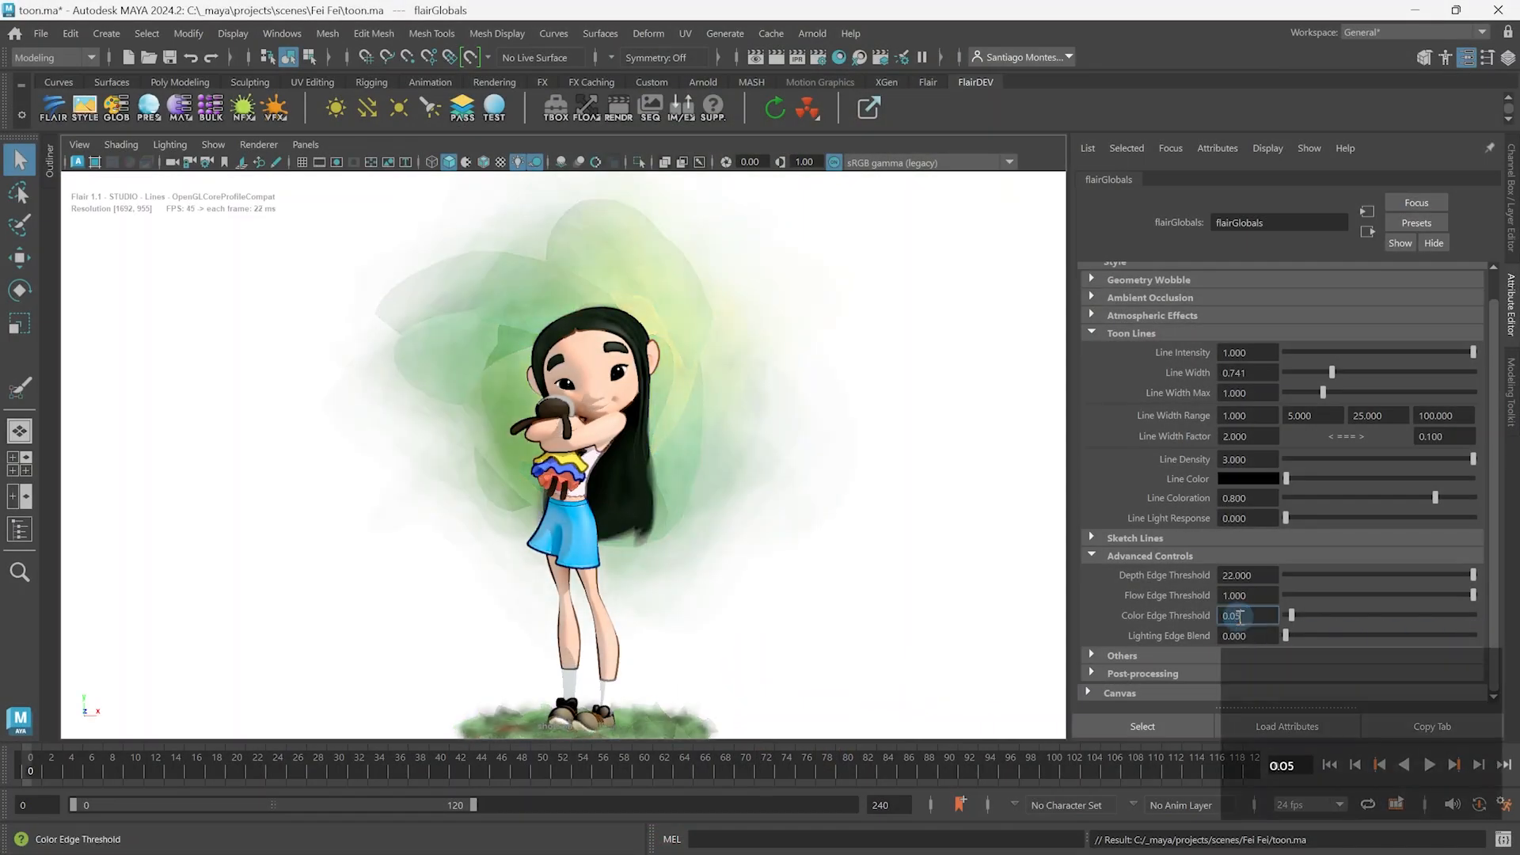
Step: Edit the Depth Edge Threshold field, keeping it at 22 with flow 0.14 and color 0.05
{"action": "left_click", "coordinate": [1245, 574]}
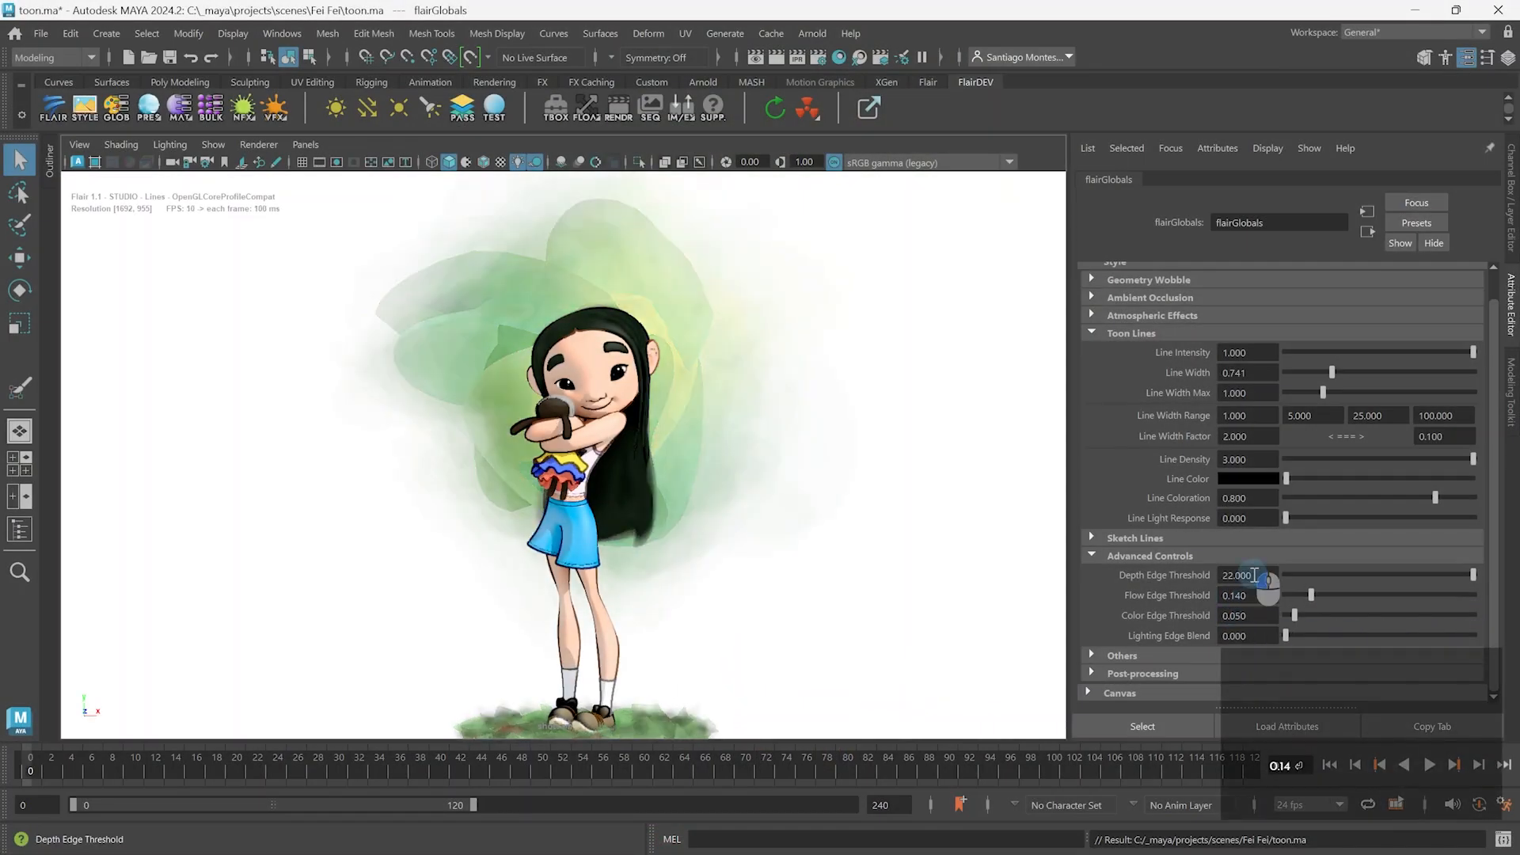